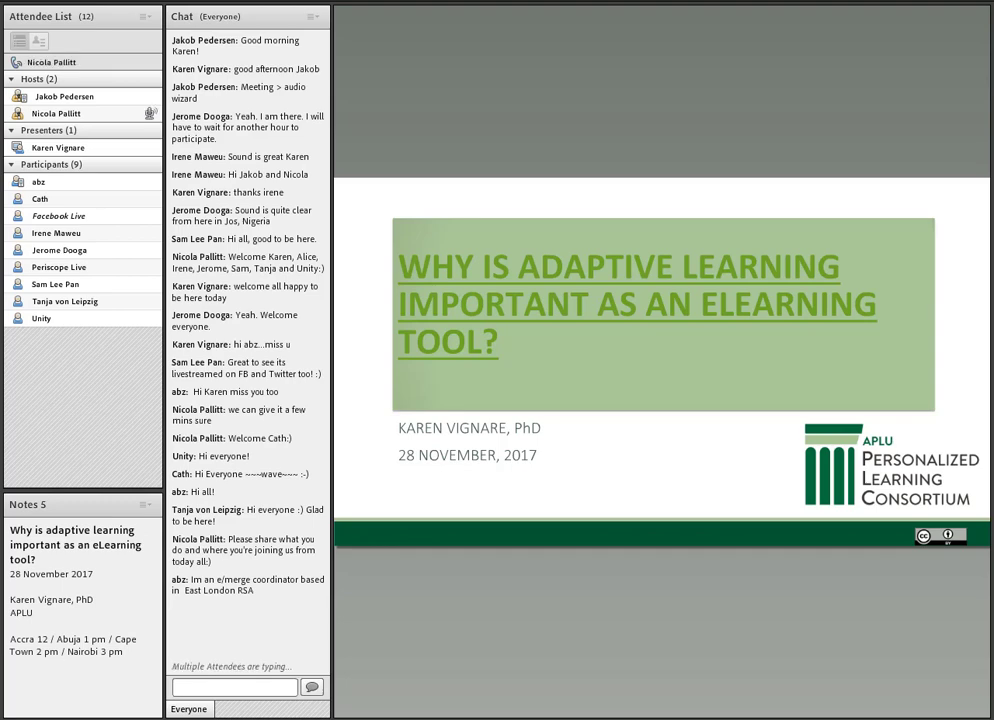
pyautogui.scroll(-3)
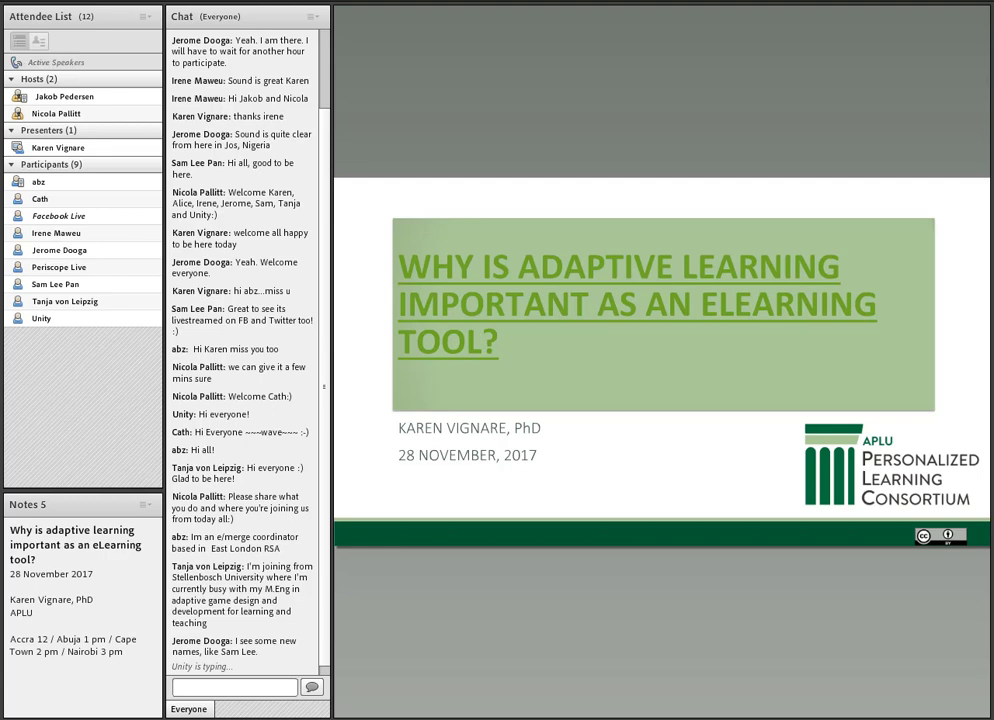
pyautogui.scroll(-3)
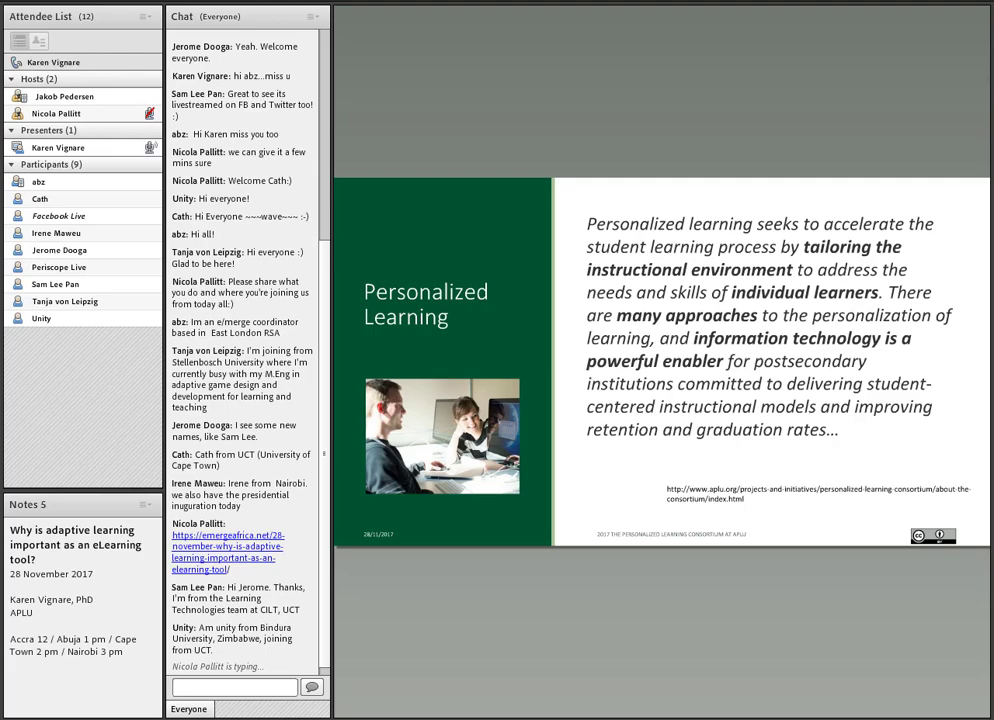
pyautogui.scroll(-3)
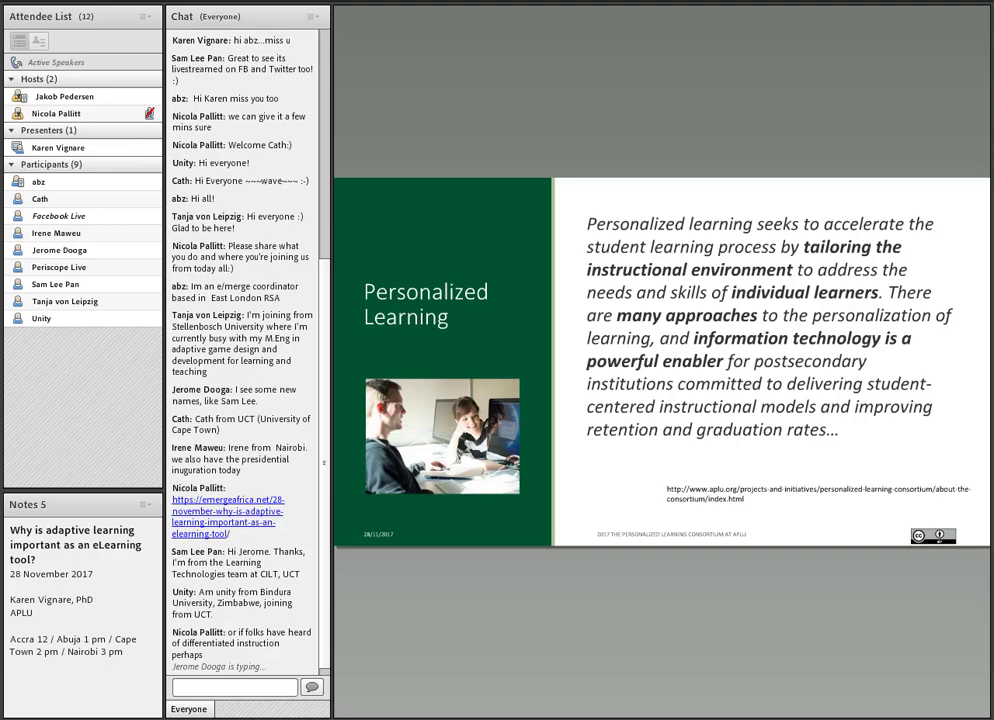
pyautogui.scroll(-3)
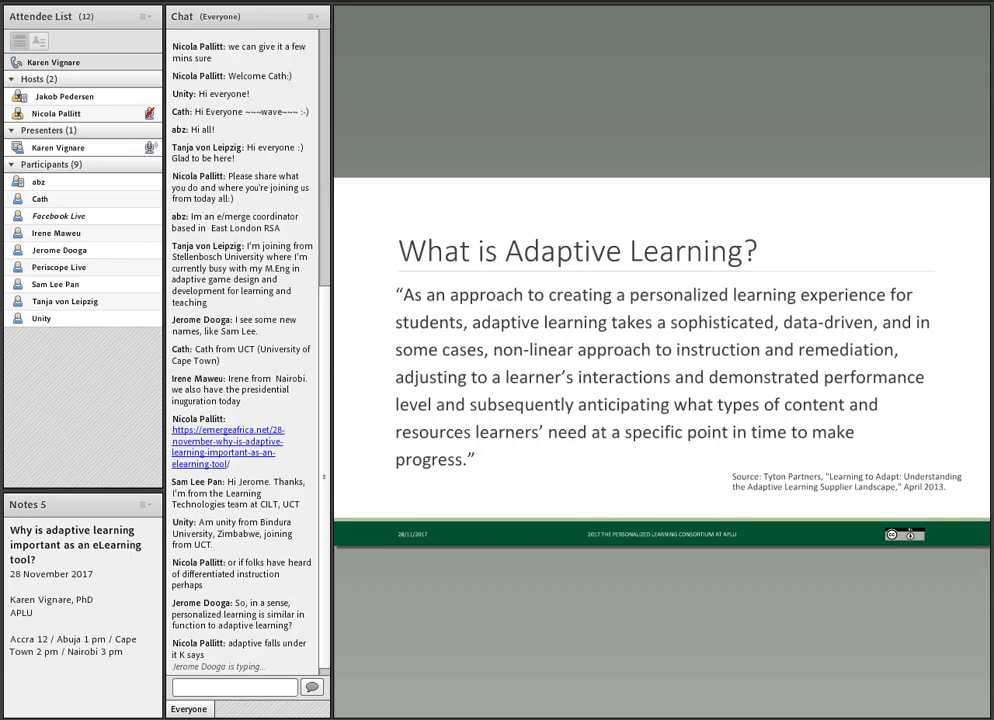
pyautogui.scroll(-3)
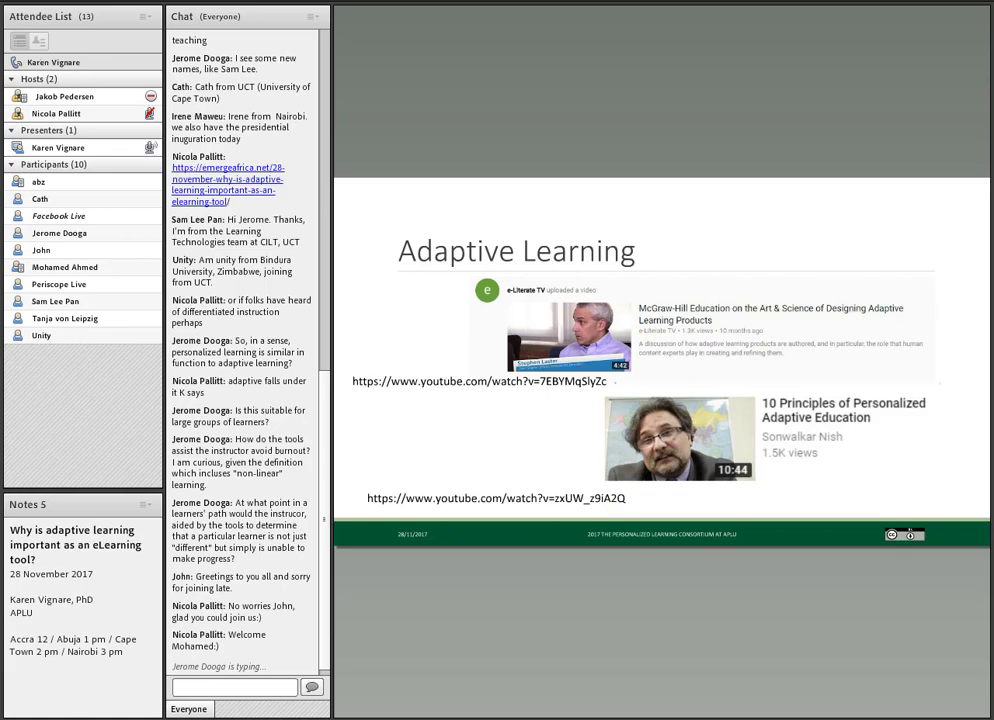
pyautogui.scroll(-3)
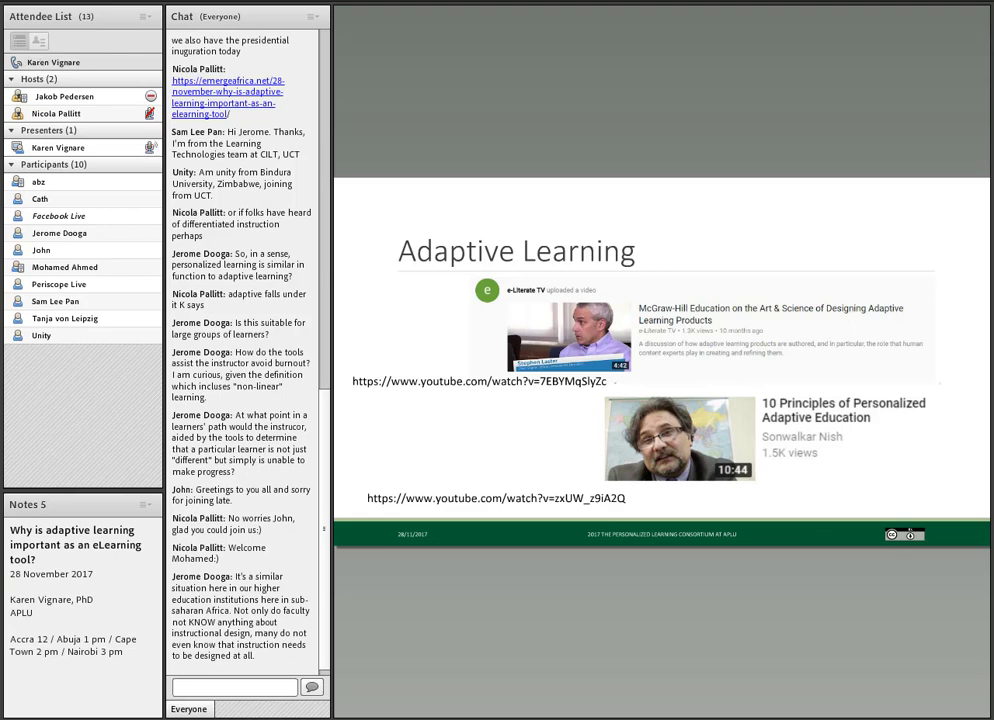
pyautogui.scroll(-3)
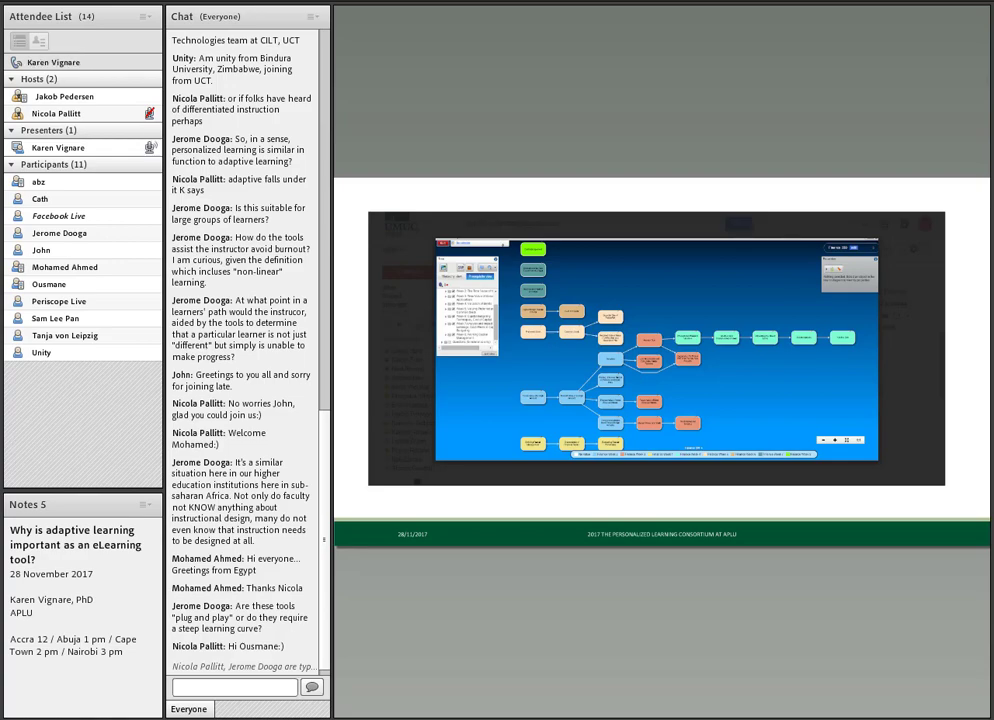
pyautogui.scroll(-3)
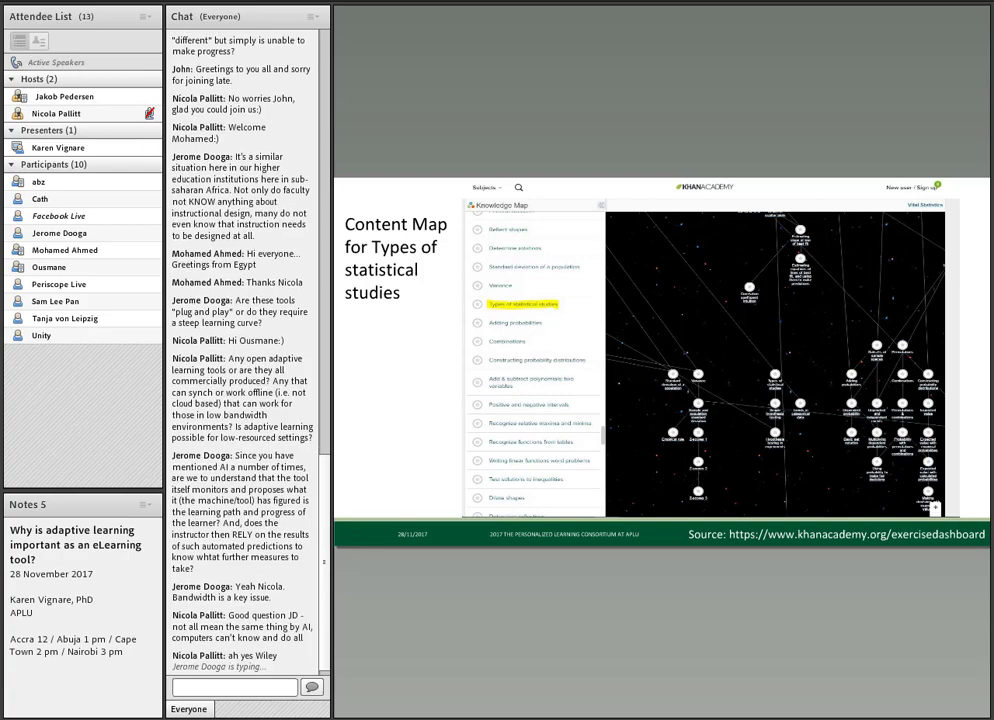
pyautogui.scroll(-3)
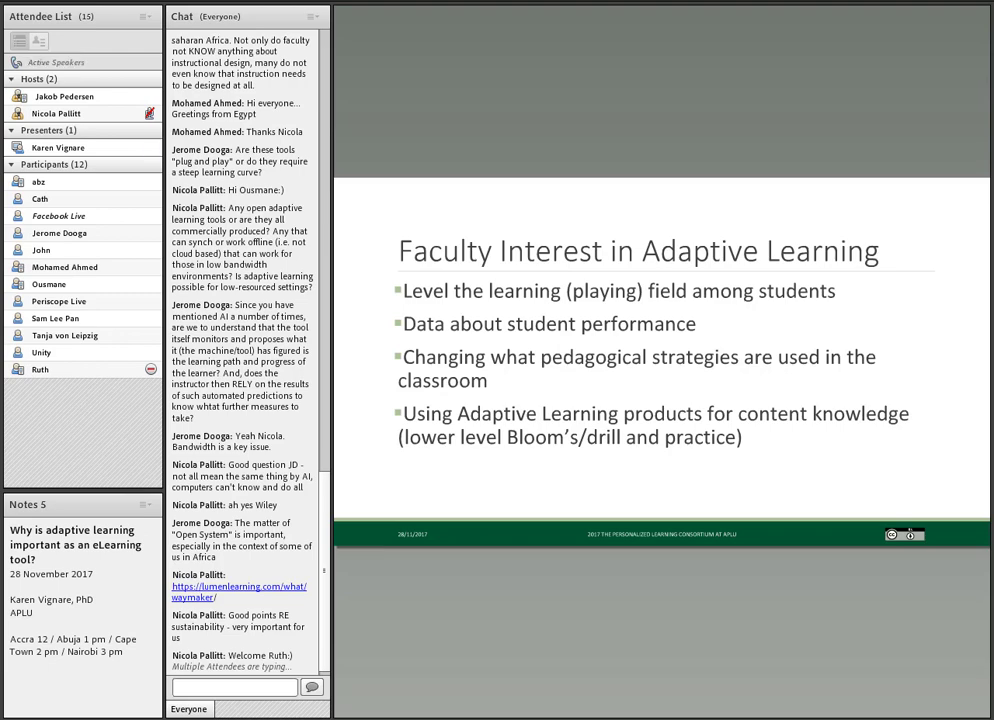
pyautogui.scroll(-3)
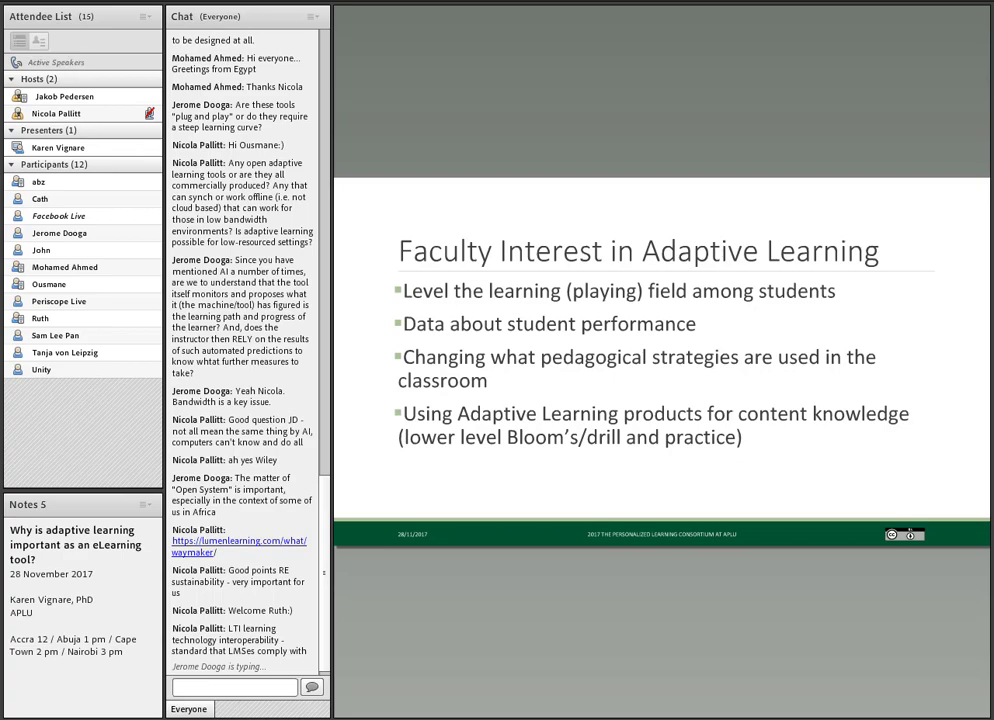
pyautogui.scroll(-3)
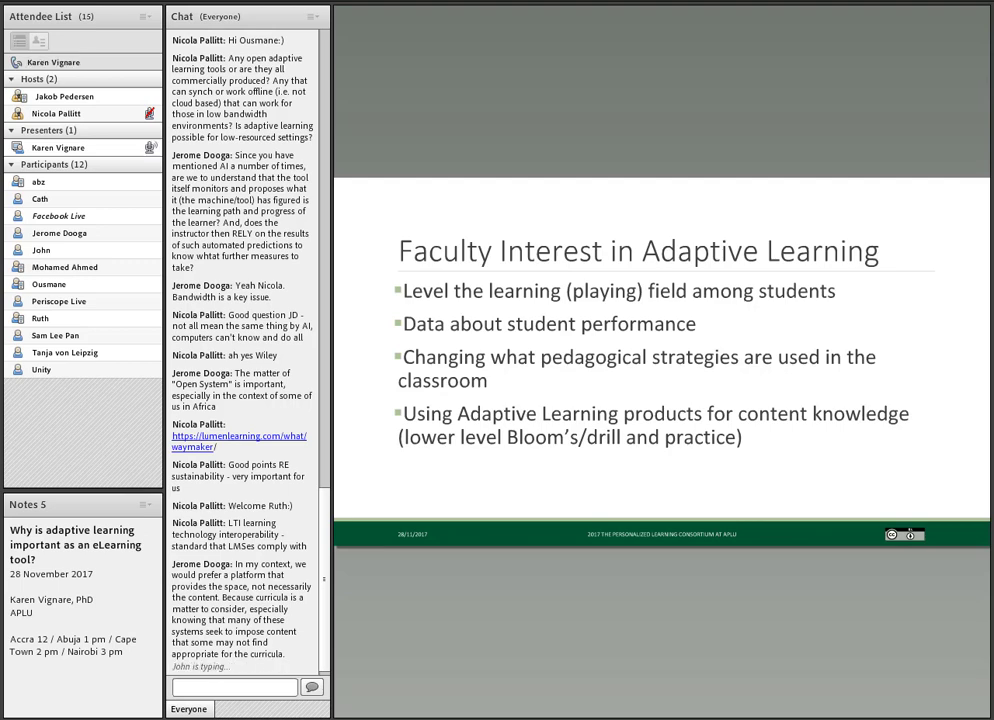
pyautogui.scroll(-3)
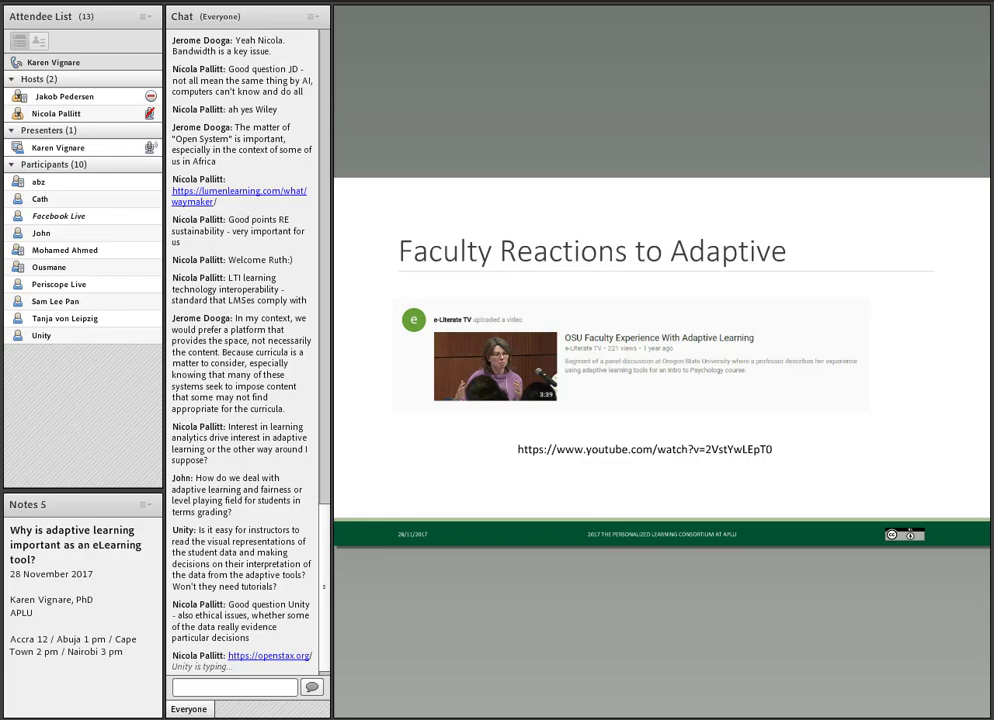
pyautogui.scroll(-3)
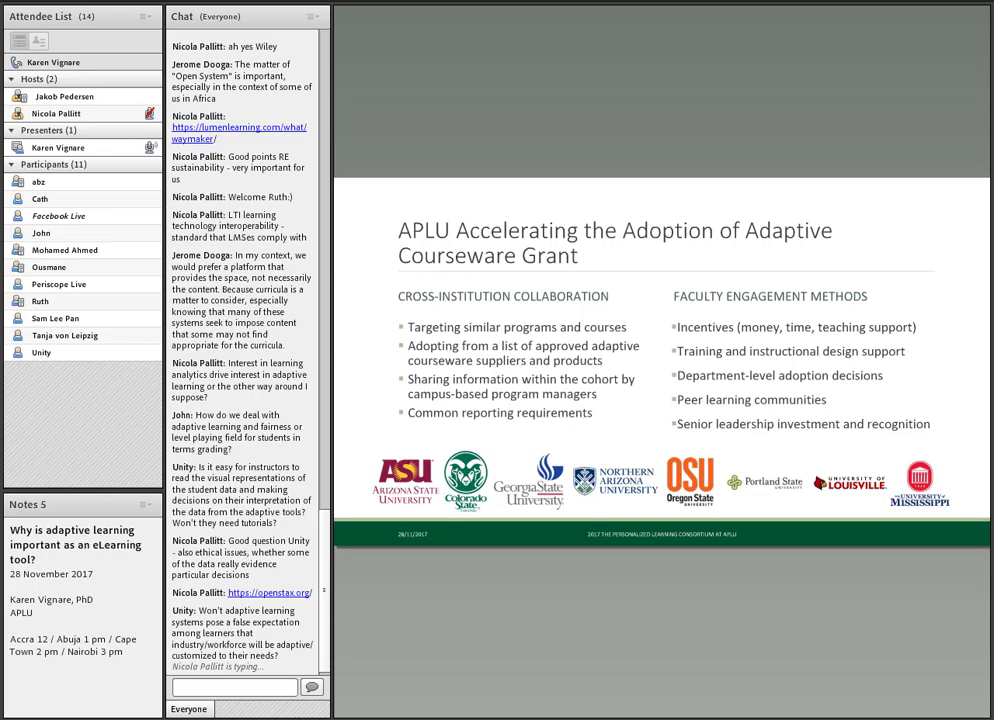
pyautogui.scroll(-3)
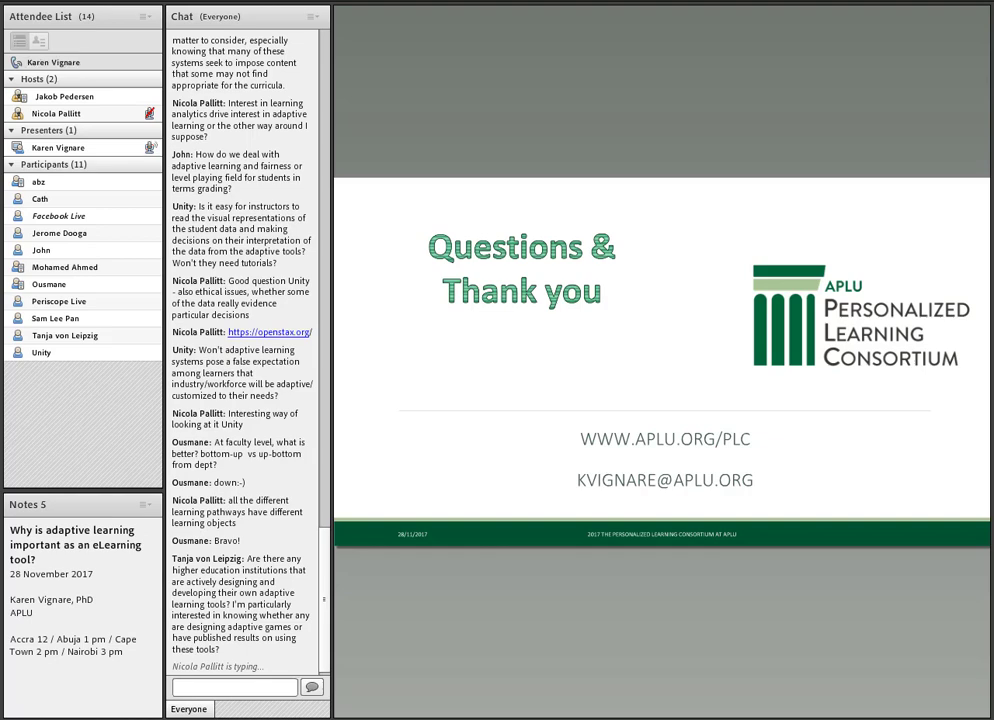
pyautogui.scroll(-3)
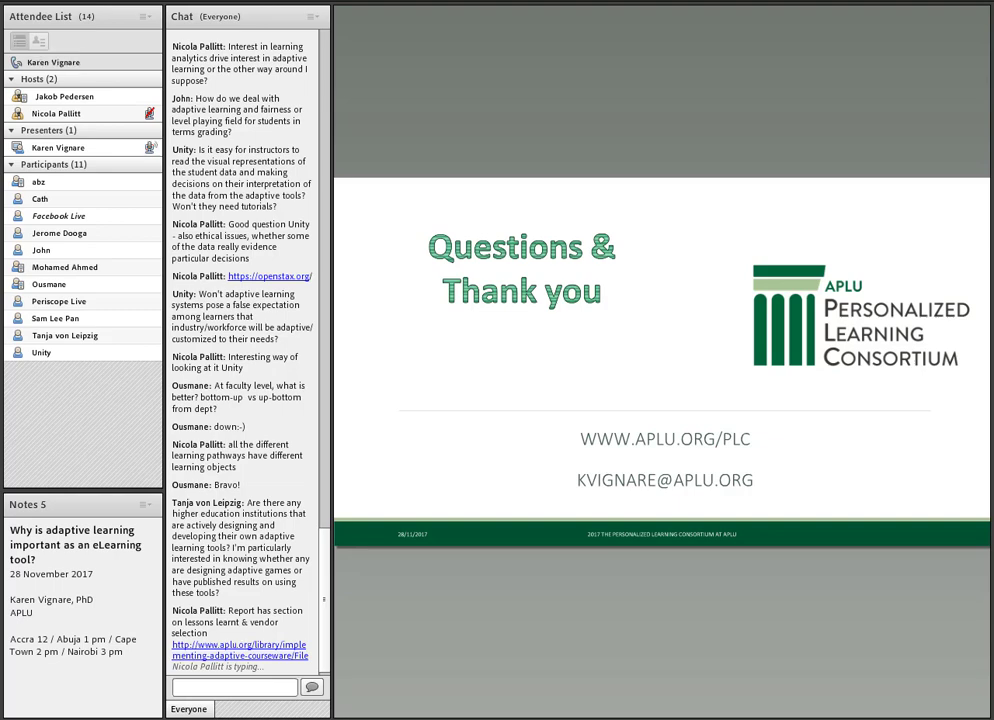
pyautogui.scroll(-3)
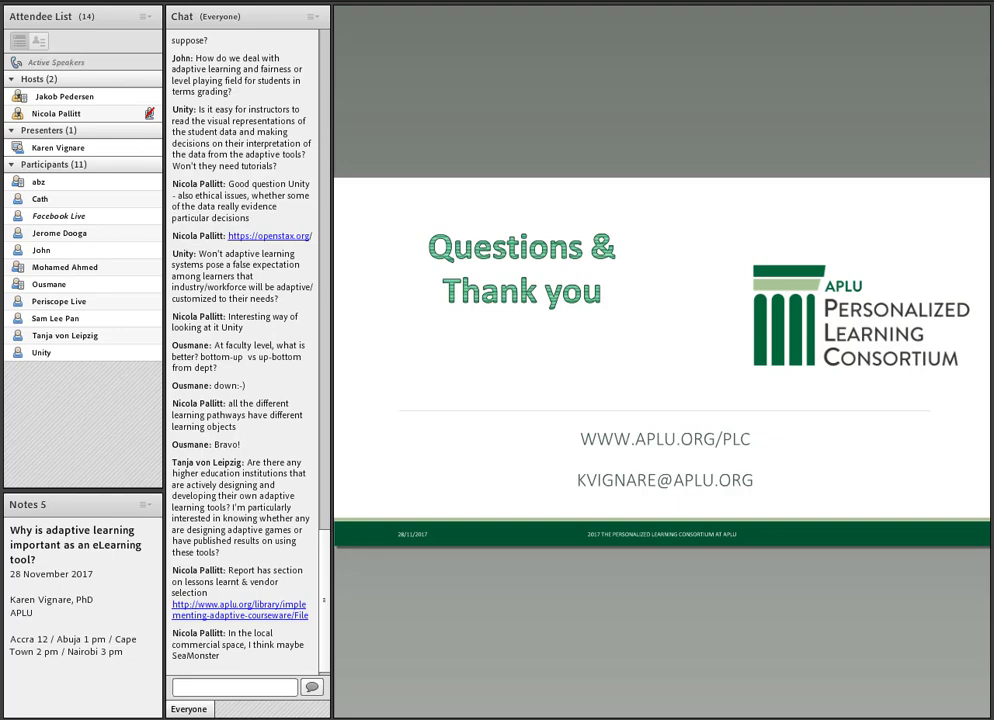